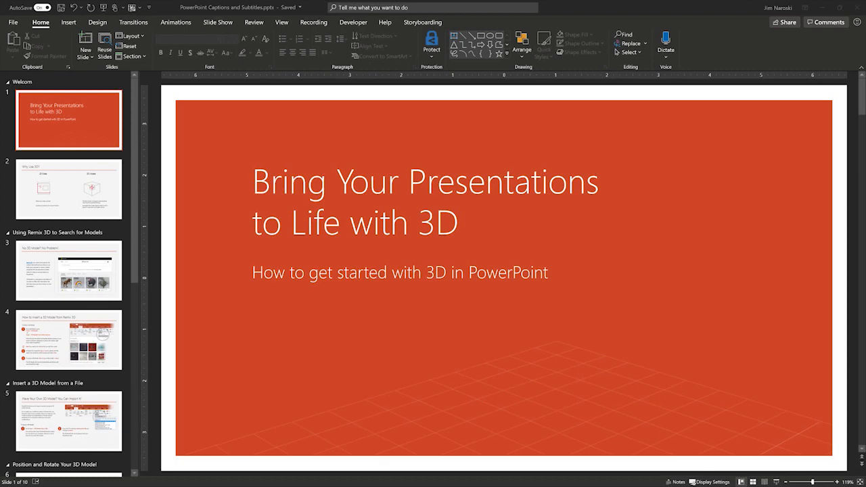
- Set the slide show subtitle language to Spanish in Subtitle Settings
click(218, 22)
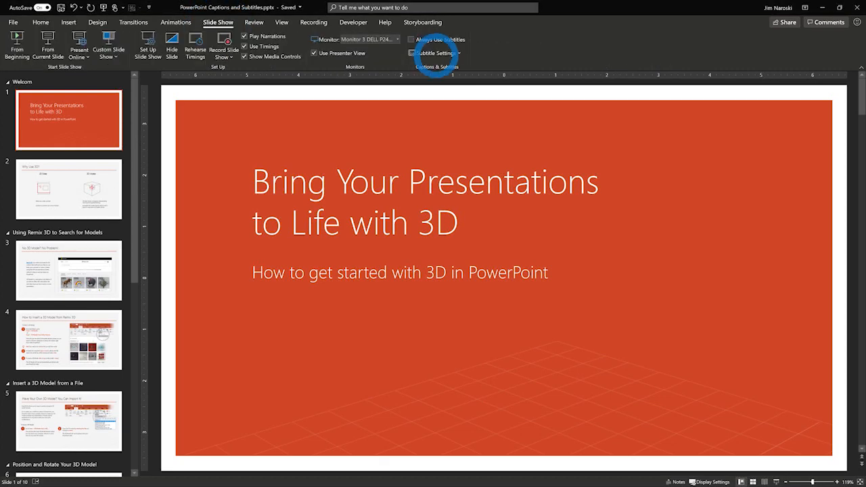
click(438, 52)
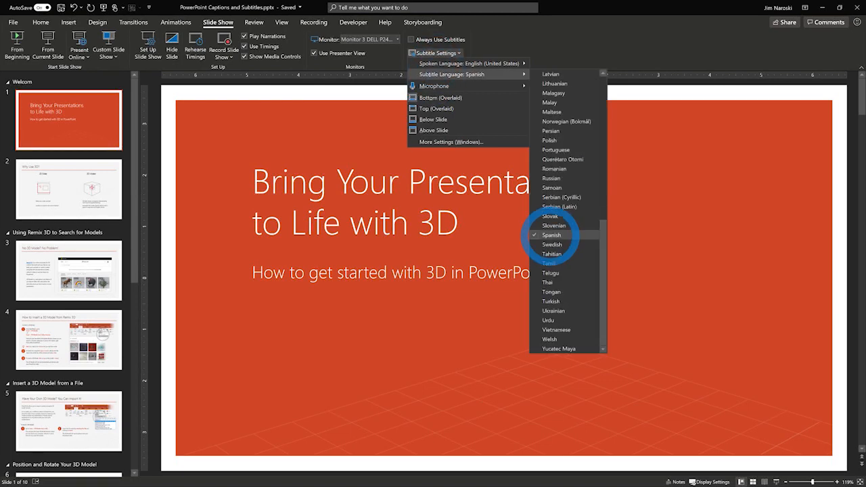
click(550, 235)
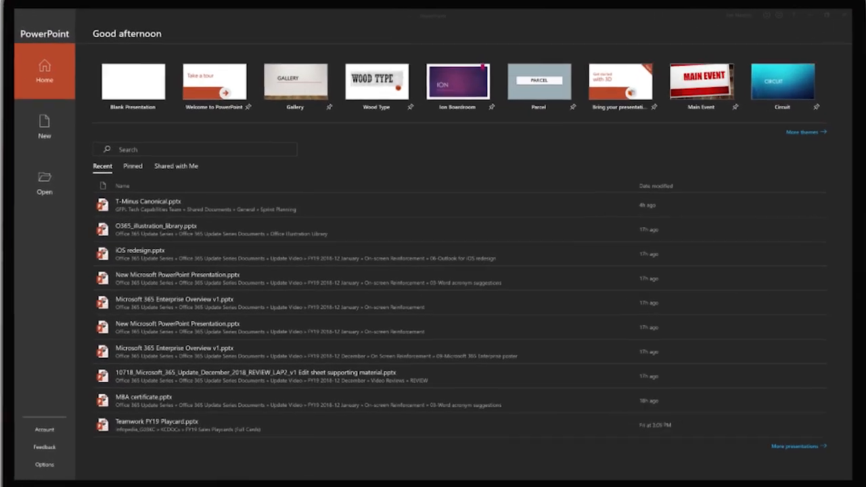
- Search the PowerPoint templates for 'Infographics'
click(189, 146)
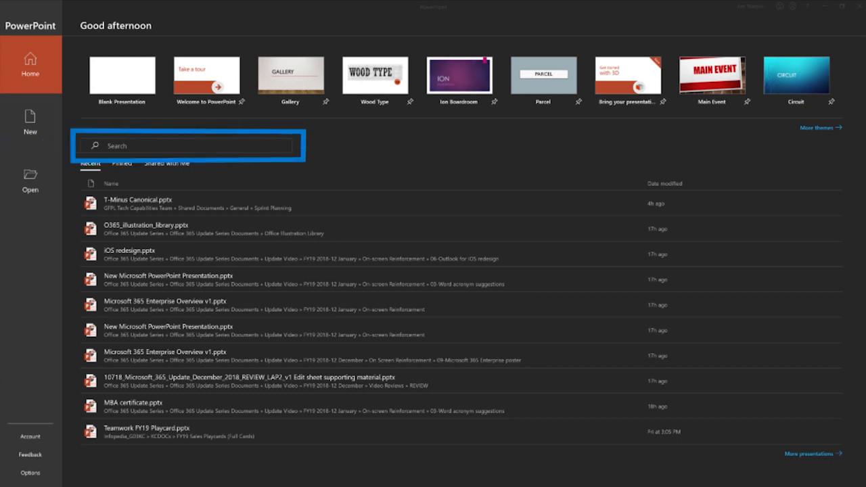
click(30, 123)
text(Infographics)
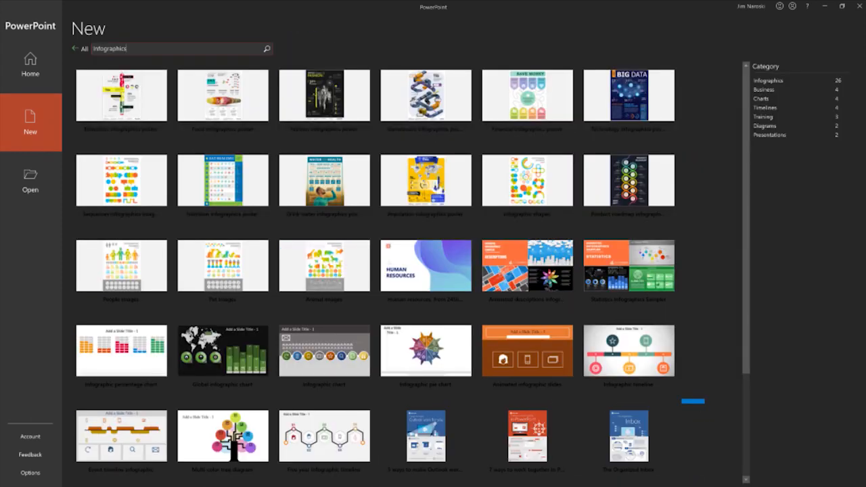
- Open the 'Amaze your students with 3D.pptx' presentation
click(524, 433)
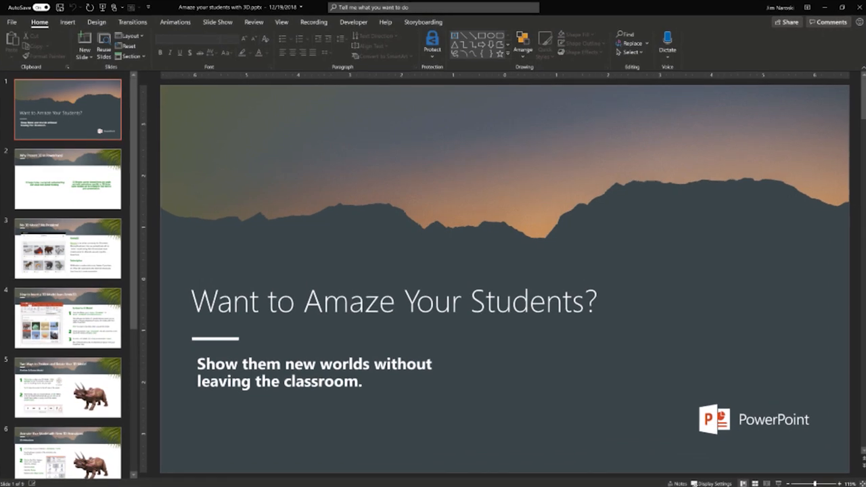
click(104, 44)
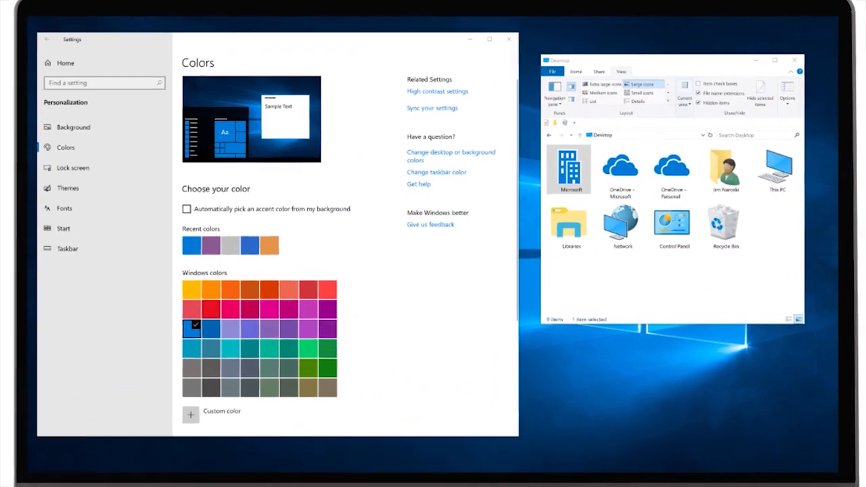
- Select Dark as the default app mode on the Colors settings page
scroll(down, 3)
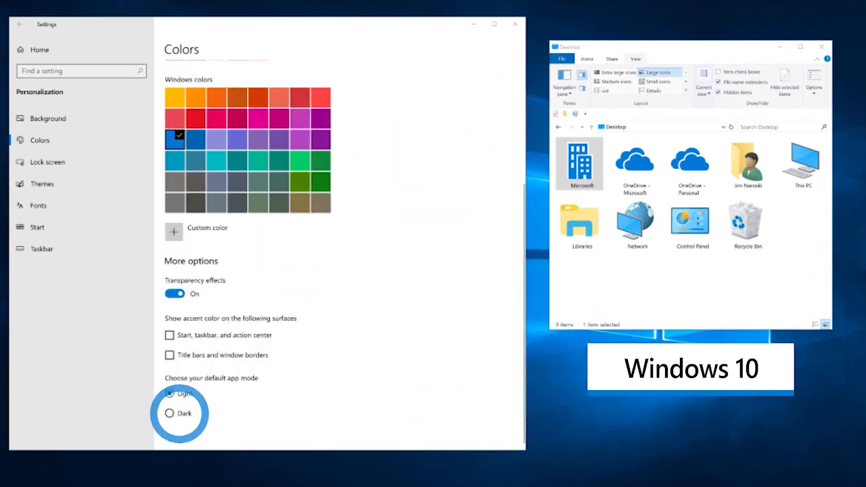
click(170, 413)
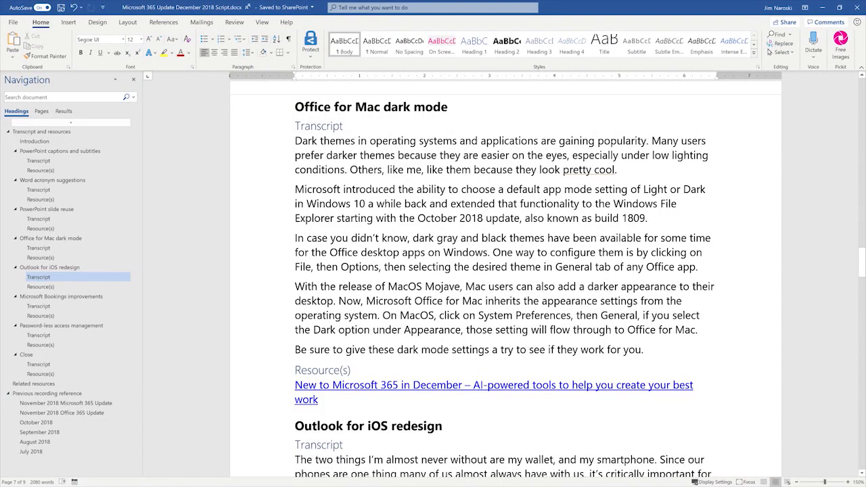
- Open Word's General options and expand the Office Theme dropdown
click(12, 24)
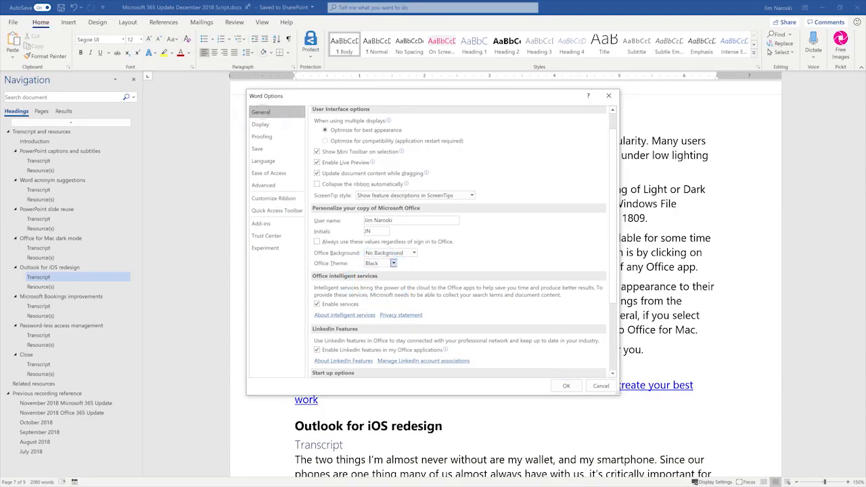
click(601, 386)
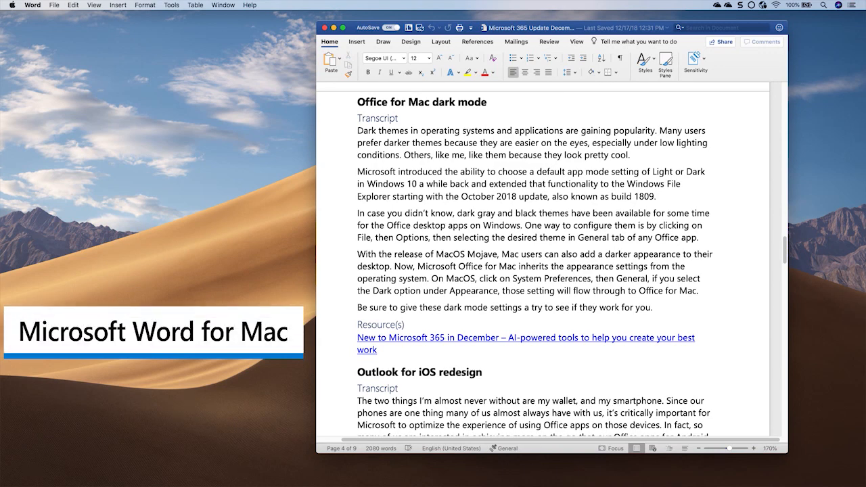
- Open System Preferences from the Apple menu
click(7, 6)
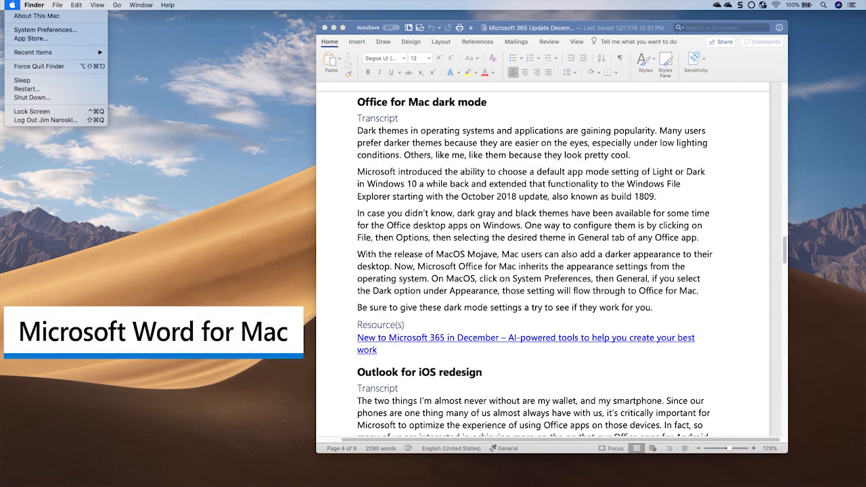
mouse_move(49, 29)
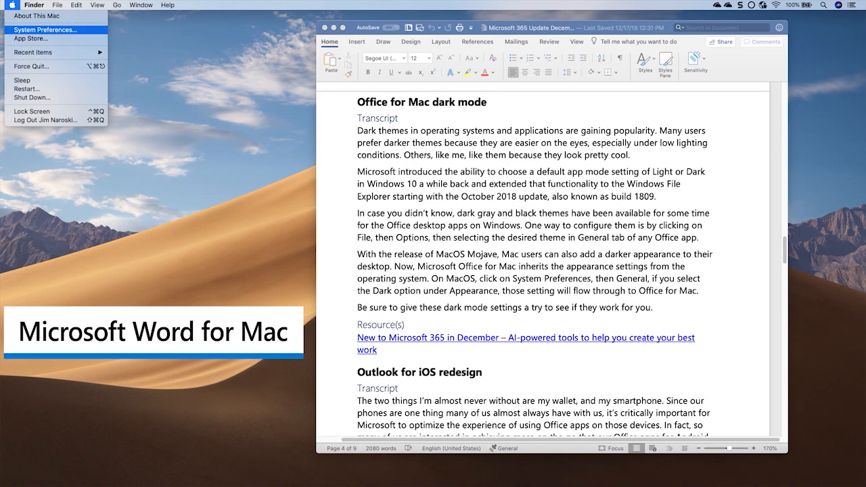
click(47, 30)
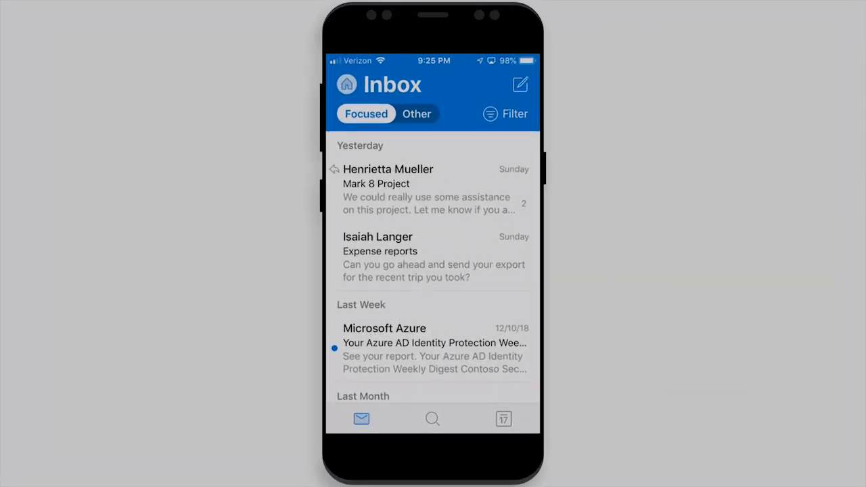
- Open the Outlook account and folder pane listing All Accounts with Inbox, Drafts, Archive
drag(473, 189, 352, 189)
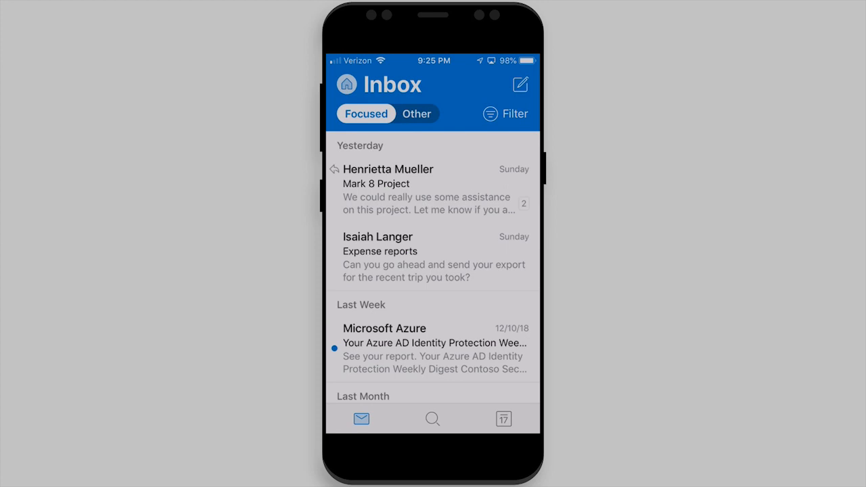
scroll(down, 3)
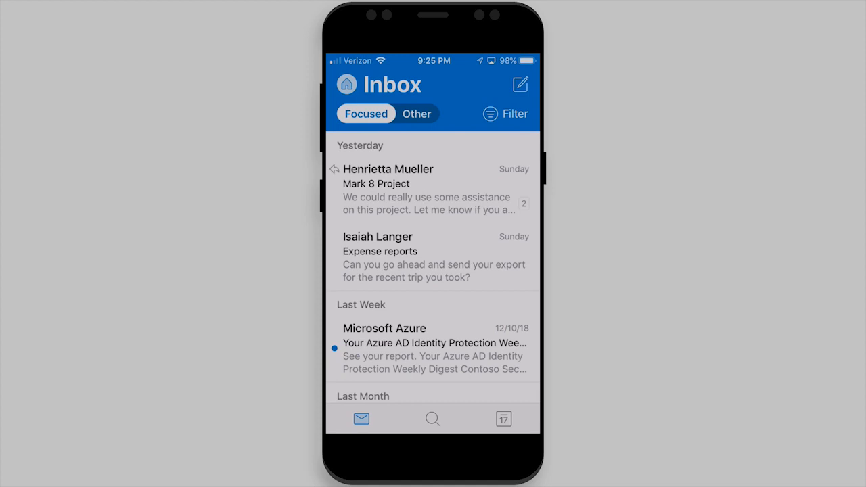
click(346, 84)
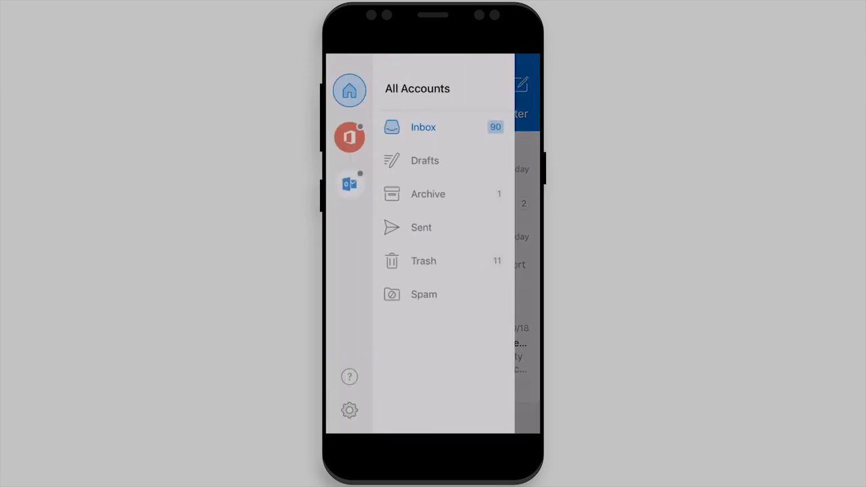
- Search all accounts for 'he' and open a matching contact result
click(423, 127)
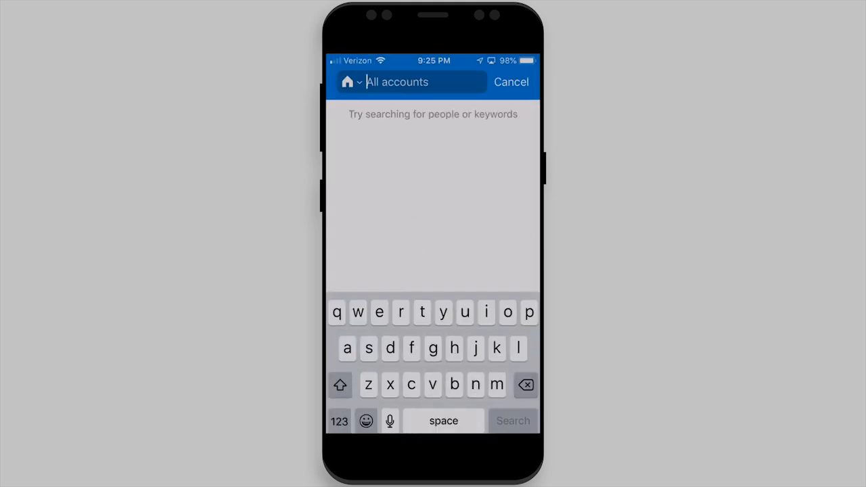
text(he)
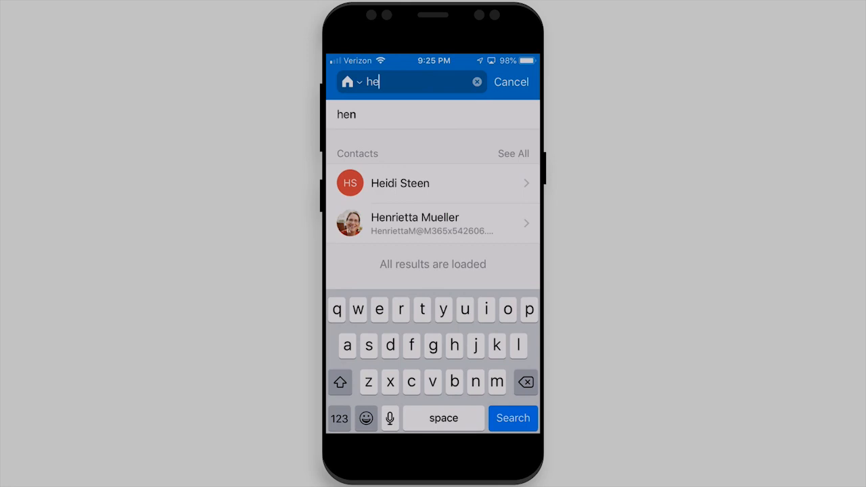
click(432, 223)
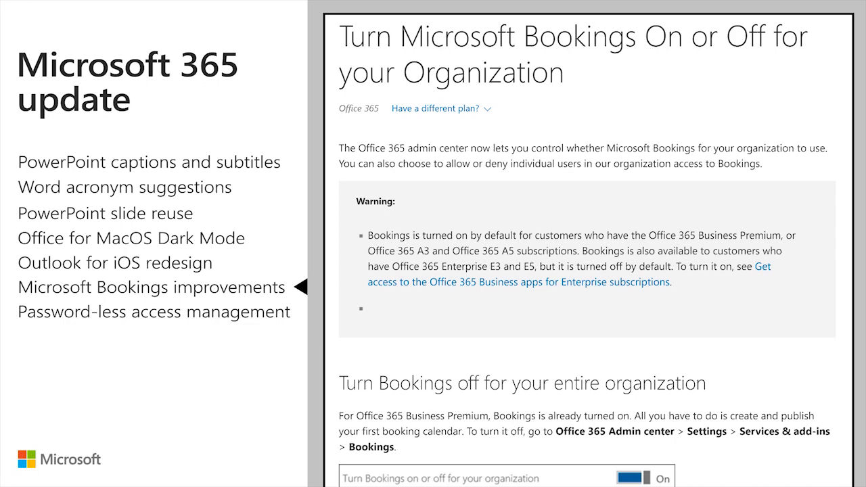
- Scroll the Bookings article down to the organization-wide turn-off section and PowerShell command
scroll(down, 3)
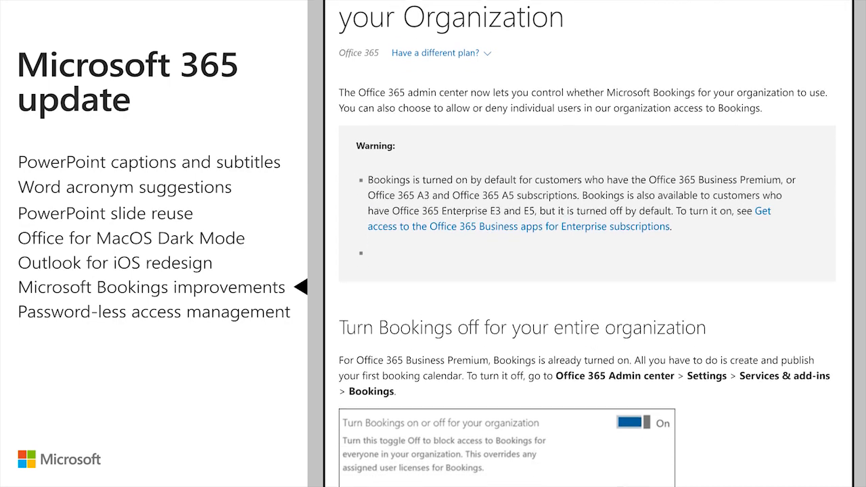
scroll(down, 3)
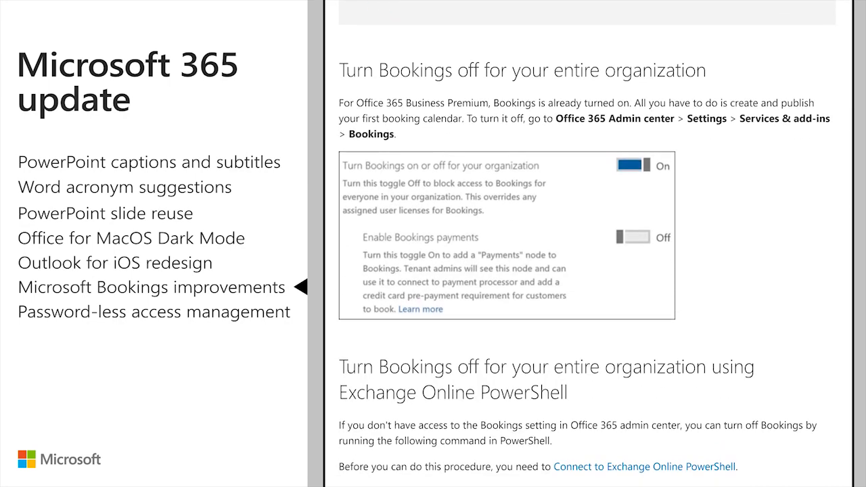
scroll(down, 3)
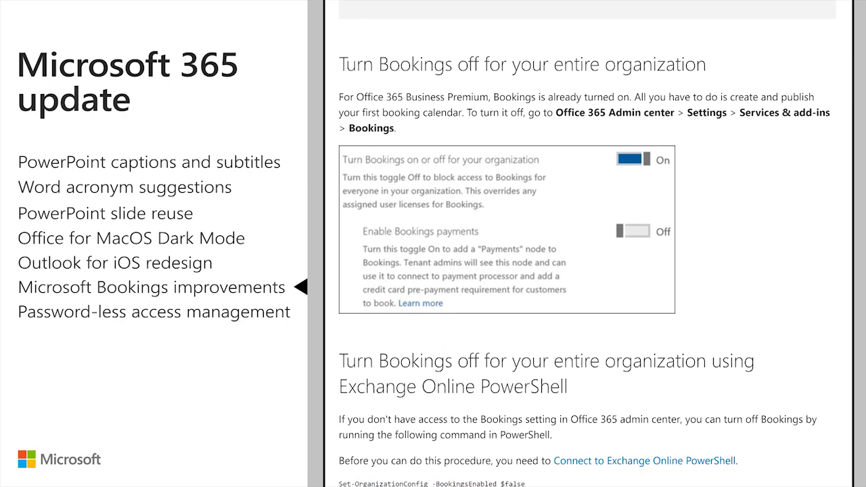